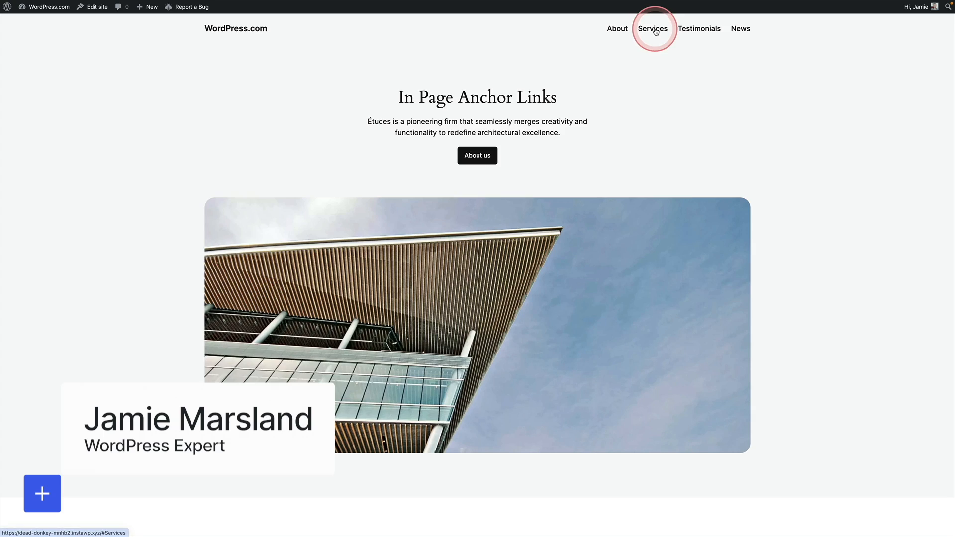
Test the Services header link's anchor jump on the live site and scroll through the page.
{"action": "left_click", "coordinate": [653, 28]}
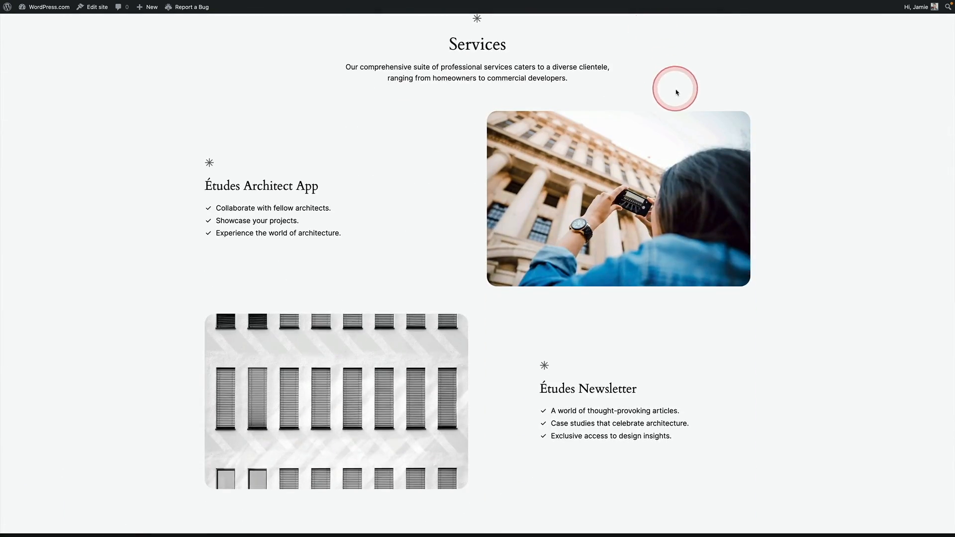
{"action": "scroll", "scroll_direction": "down", "scroll_amount": 3}
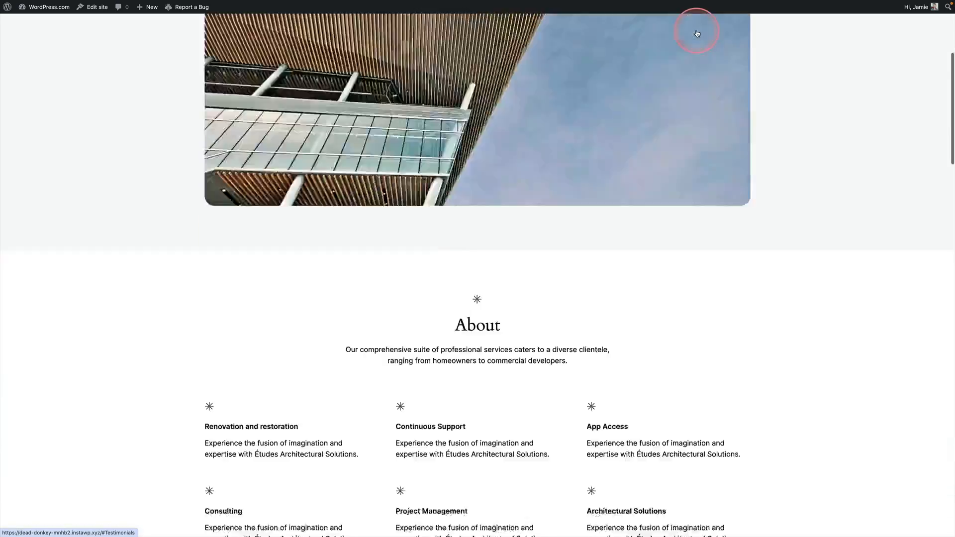
{"action": "scroll", "scroll_direction": "down", "scroll_amount": 3}
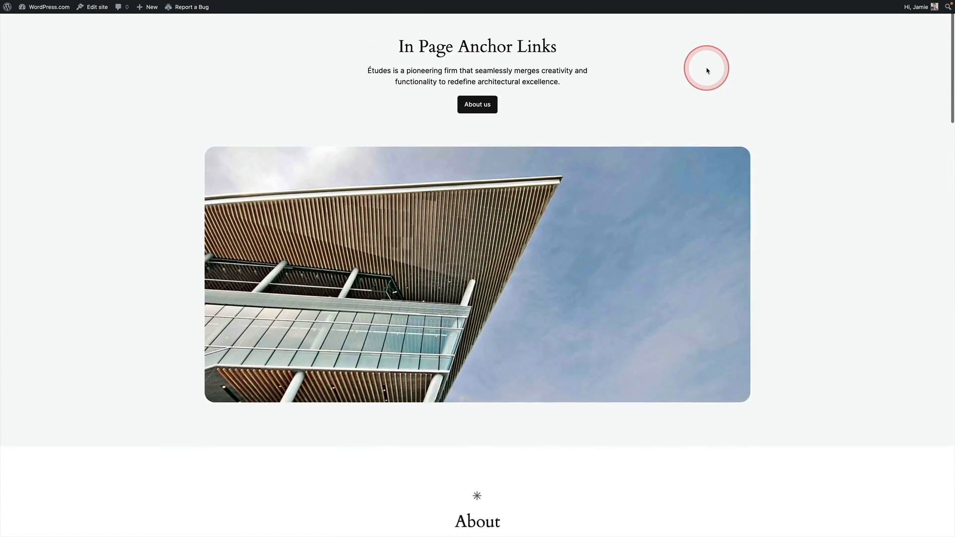
{"action": "scroll", "scroll_direction": "down", "scroll_amount": 3}
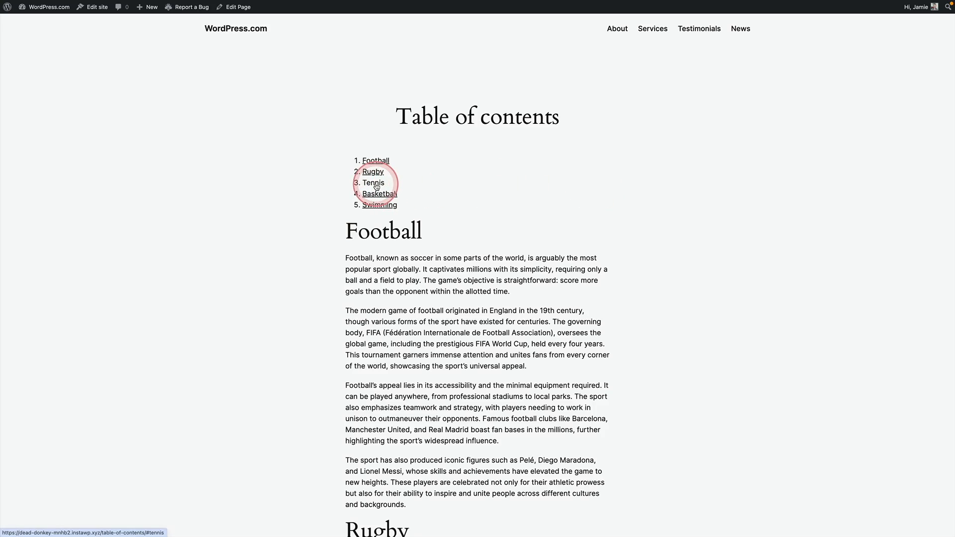
Test the Tennis link in the Table of contents list to jump to that section.
{"action": "left_click", "coordinate": [372, 183]}
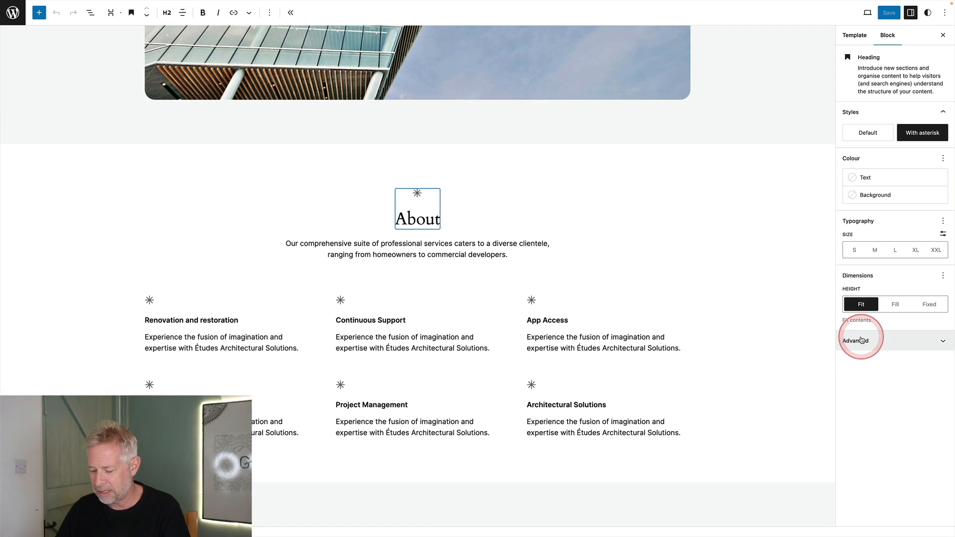
Expand the heading's Advanced settings to reach its HTML anchor field.
{"action": "left_click", "coordinate": [856, 340]}
{"action": "type", "text": "Testimonials"}
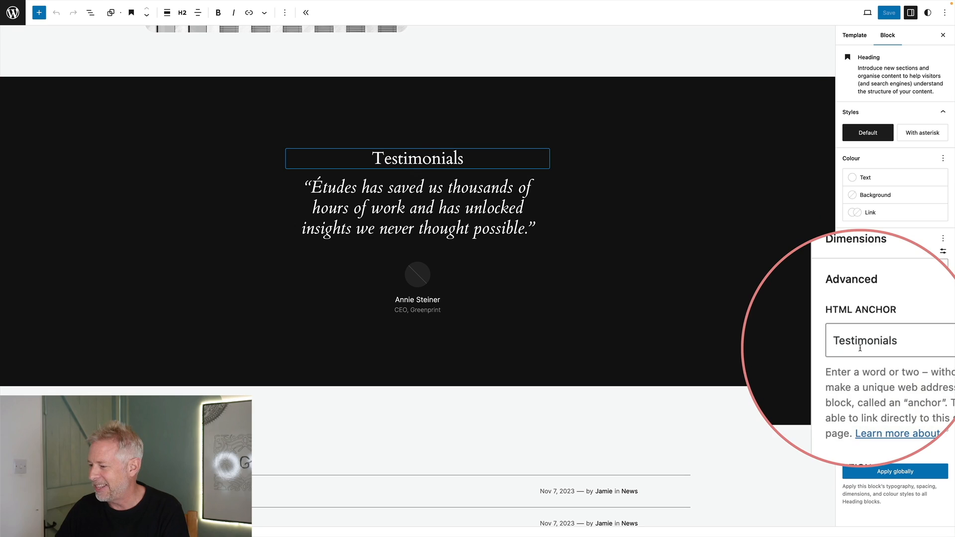
{"action": "scroll", "scroll_direction": "down", "scroll_amount": 3}
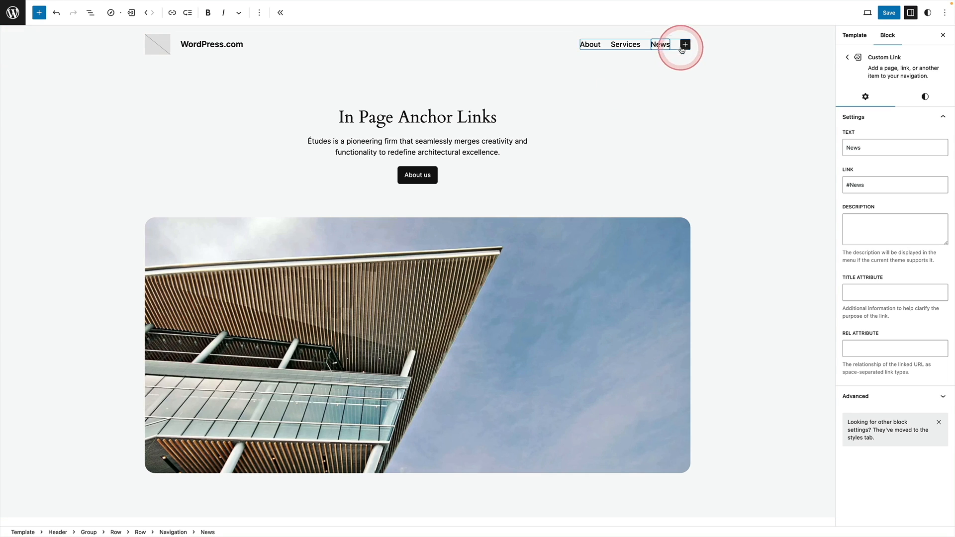
Add a Testimonials custom link to the header menu and edit its link address to #Testimonials.
{"action": "left_click", "coordinate": [684, 44]}
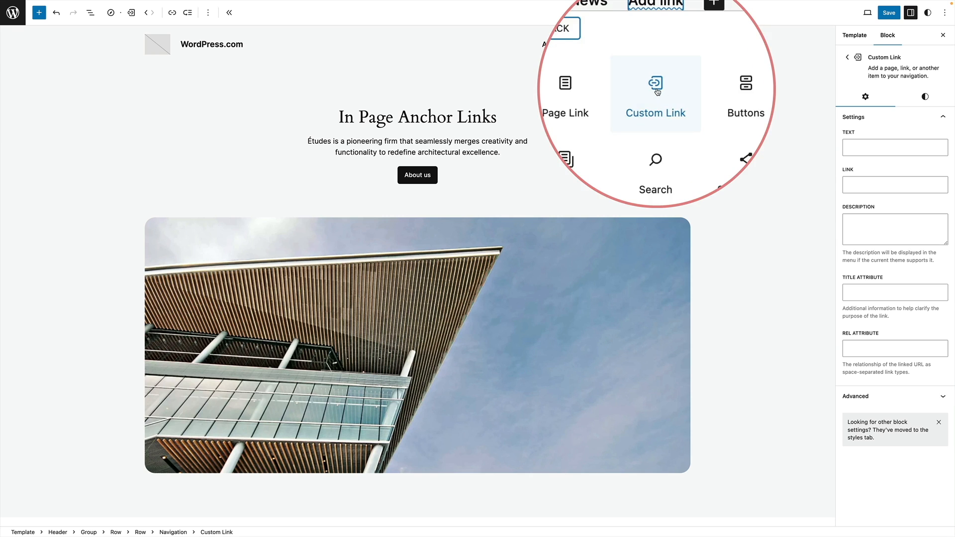
{"action": "left_click", "coordinate": [656, 91]}
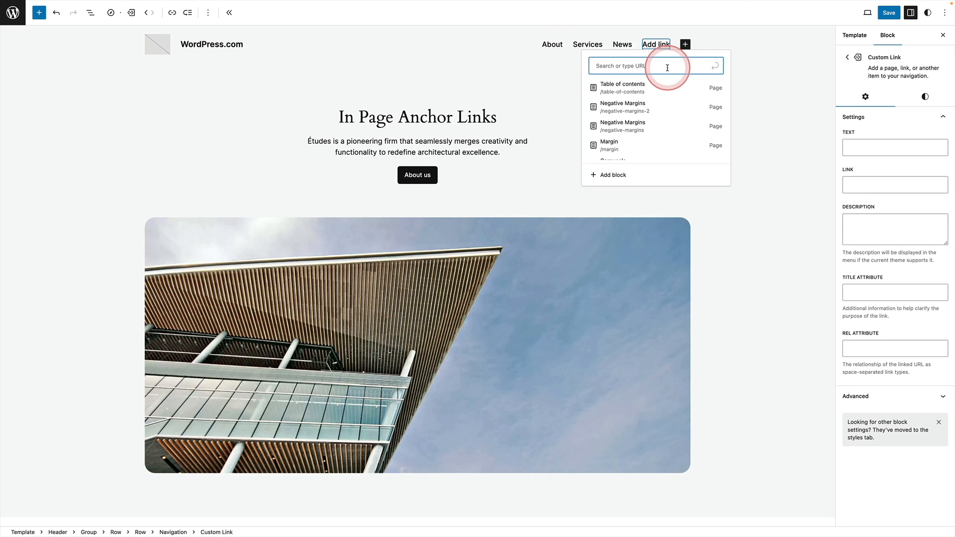
{"action": "type", "text": "Testim"}
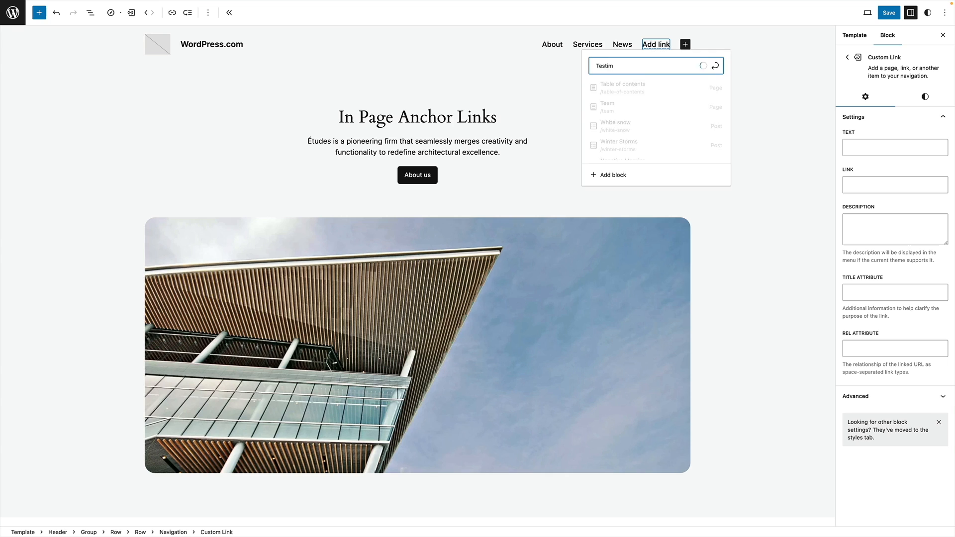
{"action": "type", "text": "Testimonials"}
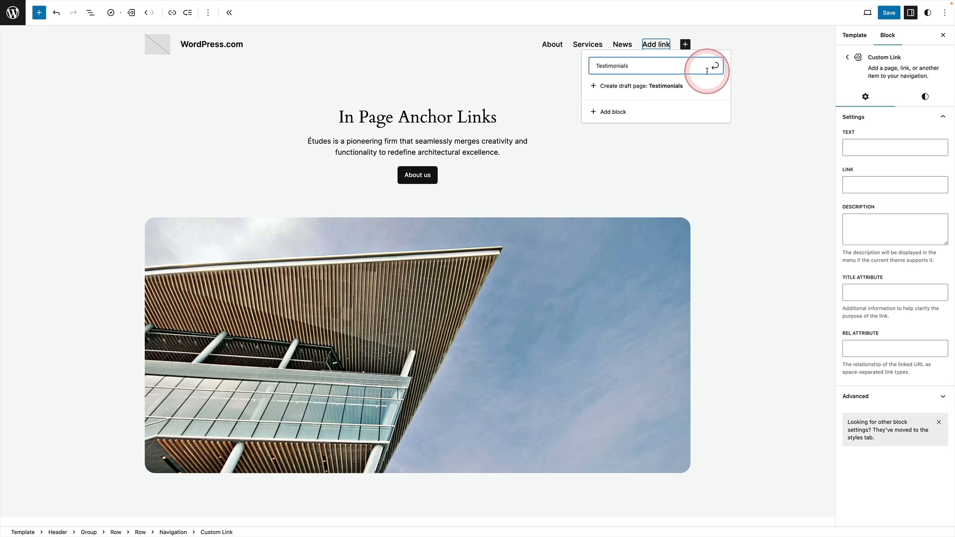
{"action": "left_click", "coordinate": [717, 66]}
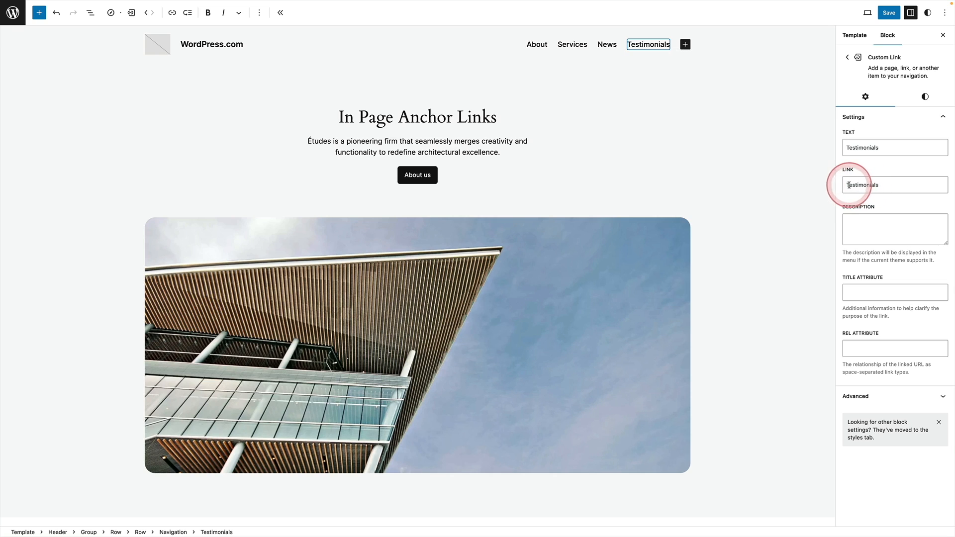
{"action": "left_click", "coordinate": [894, 185]}
{"action": "type", "text": "#"}
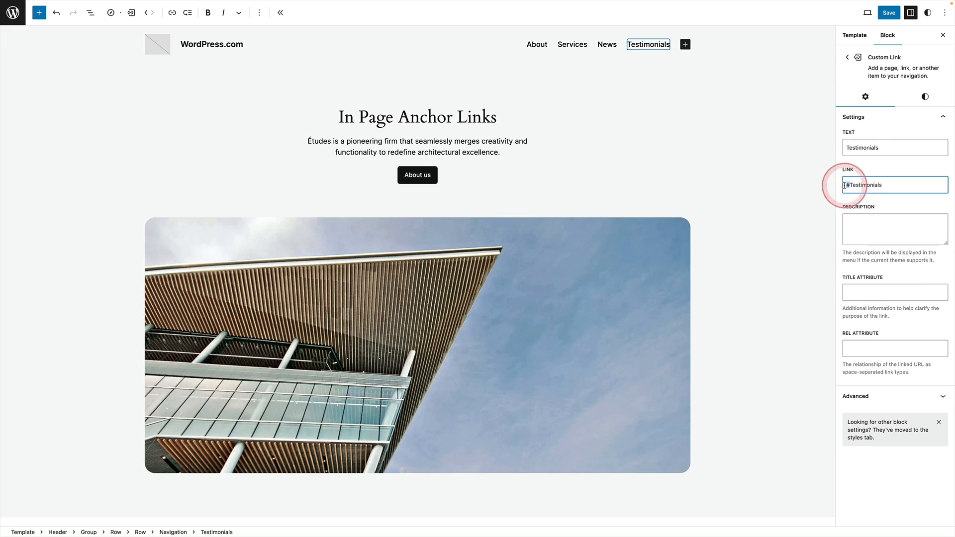
Save the header and navigation changes and view the updated live site.
{"action": "left_click", "coordinate": [888, 11]}
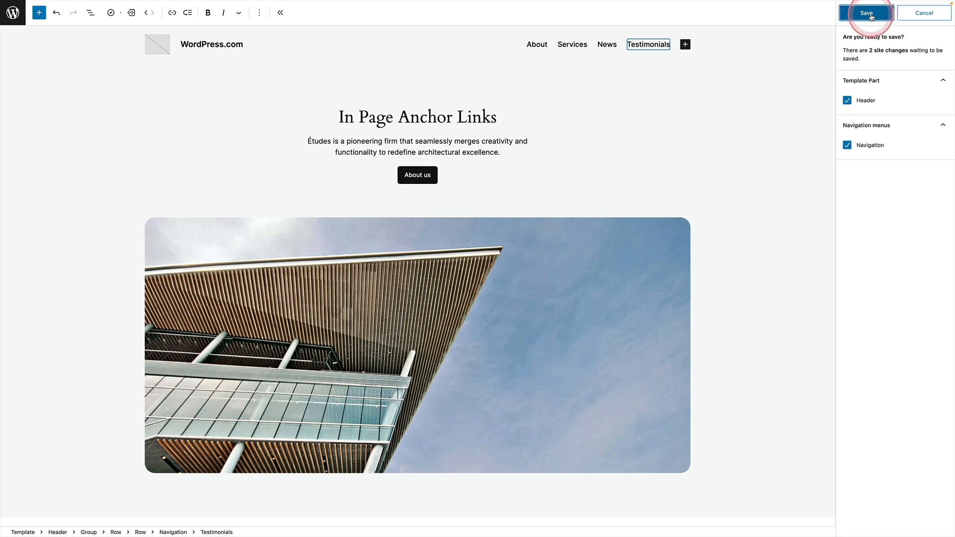
{"action": "left_click", "coordinate": [865, 13]}
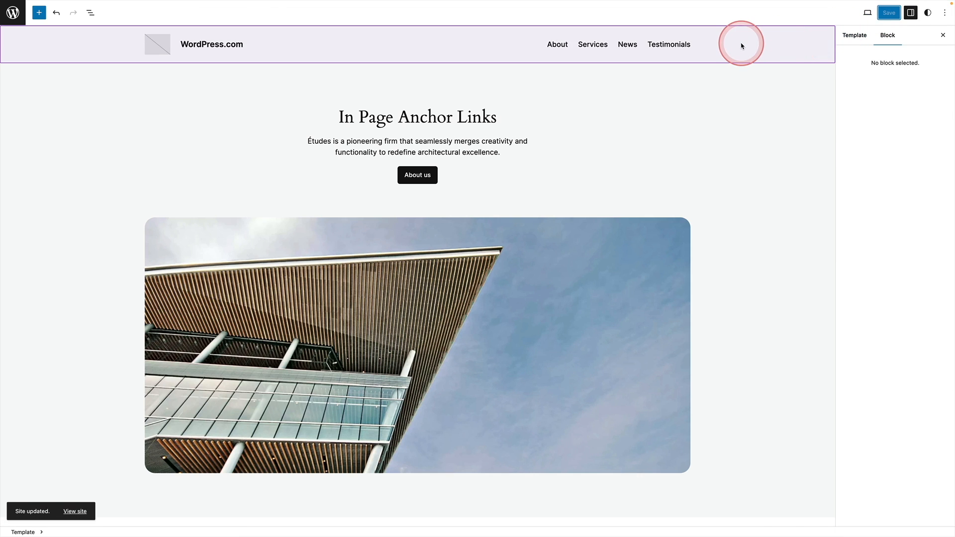
{"action": "left_click", "coordinate": [75, 513]}
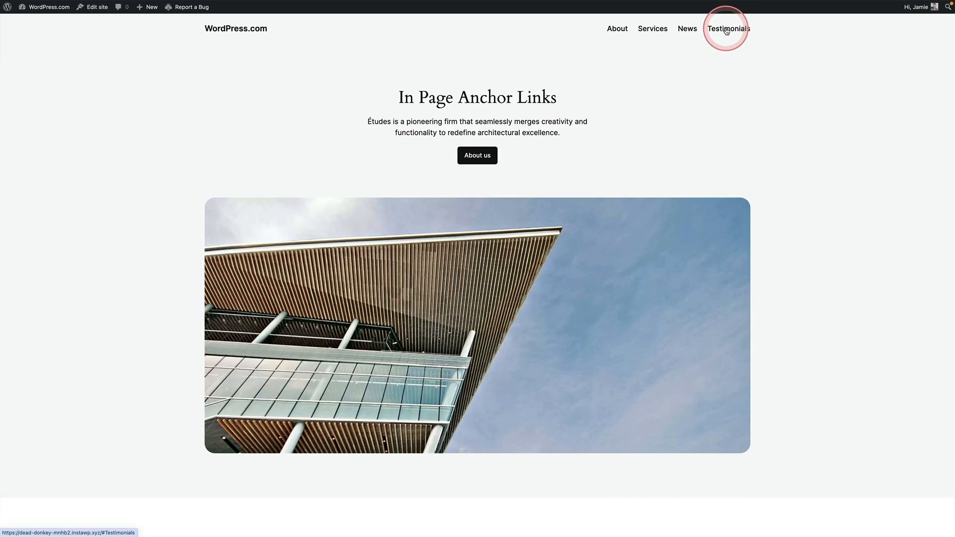
Test the new Testimonials menu link, then the Swimming link on the Table of contents page.
{"action": "left_click", "coordinate": [728, 29]}
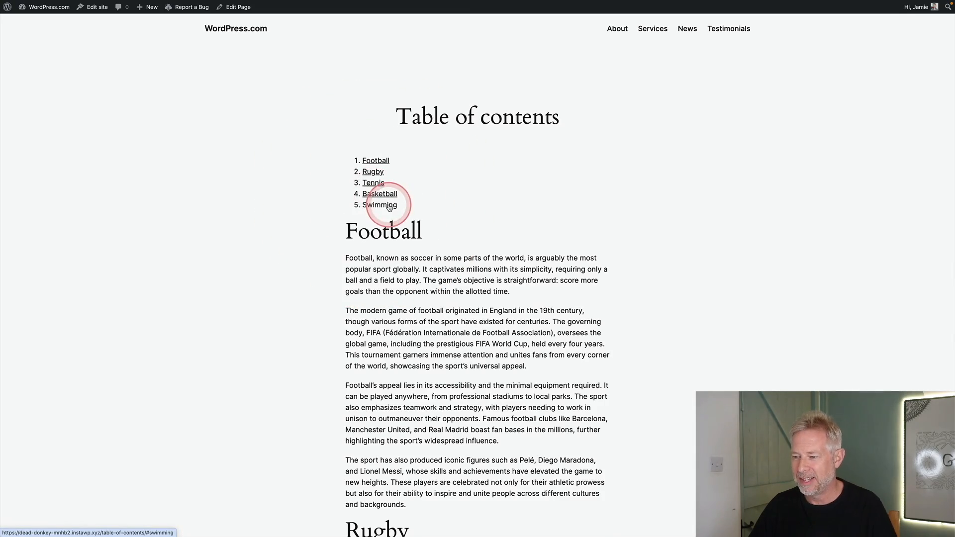
{"action": "left_click", "coordinate": [379, 205]}
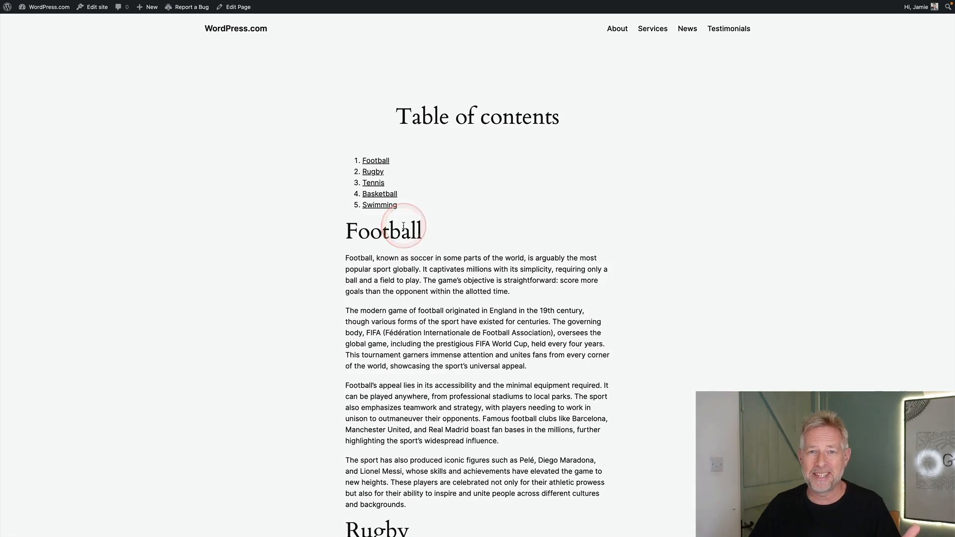
Edit the page and insert a Table of Contents block via /table under the title.
{"action": "left_click", "coordinate": [237, 7]}
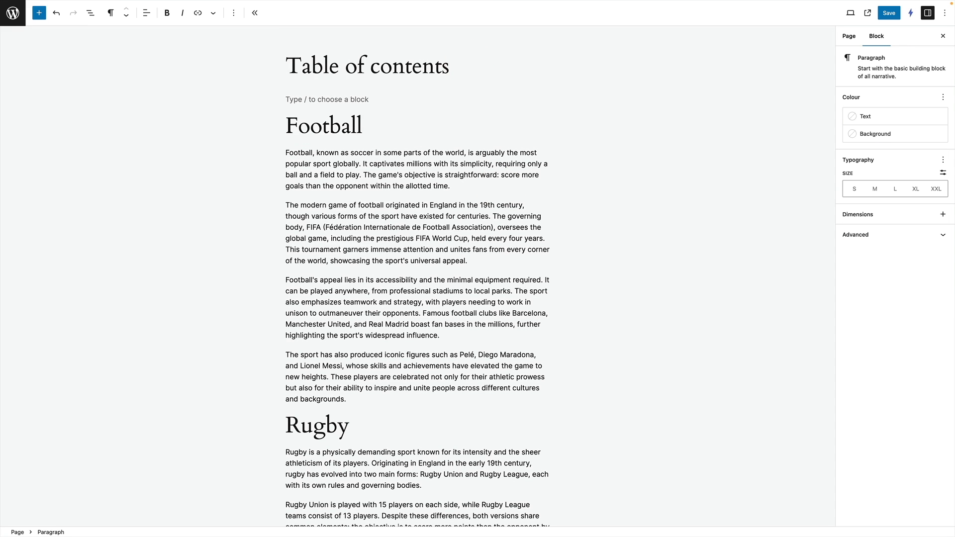
{"action": "type", "text": "/table"}
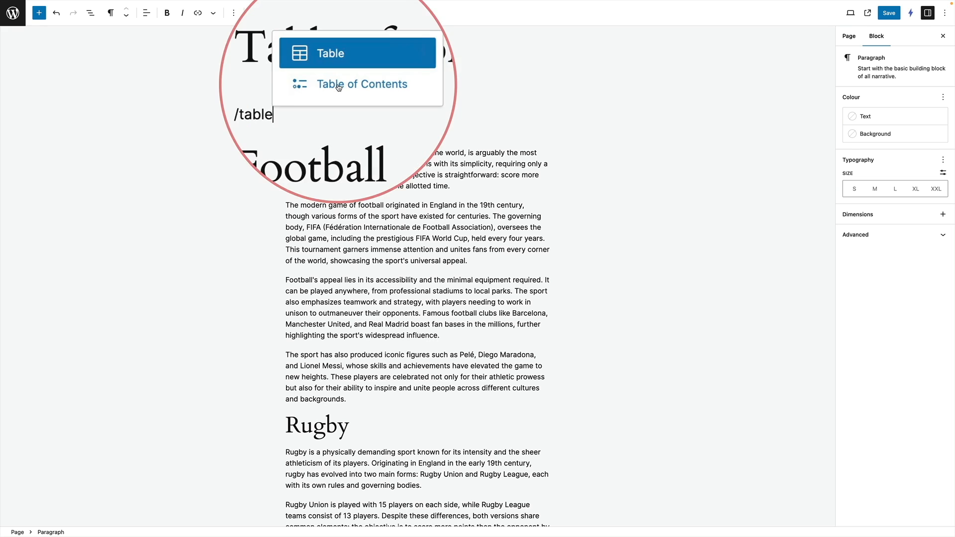
{"action": "left_click", "coordinate": [362, 83]}
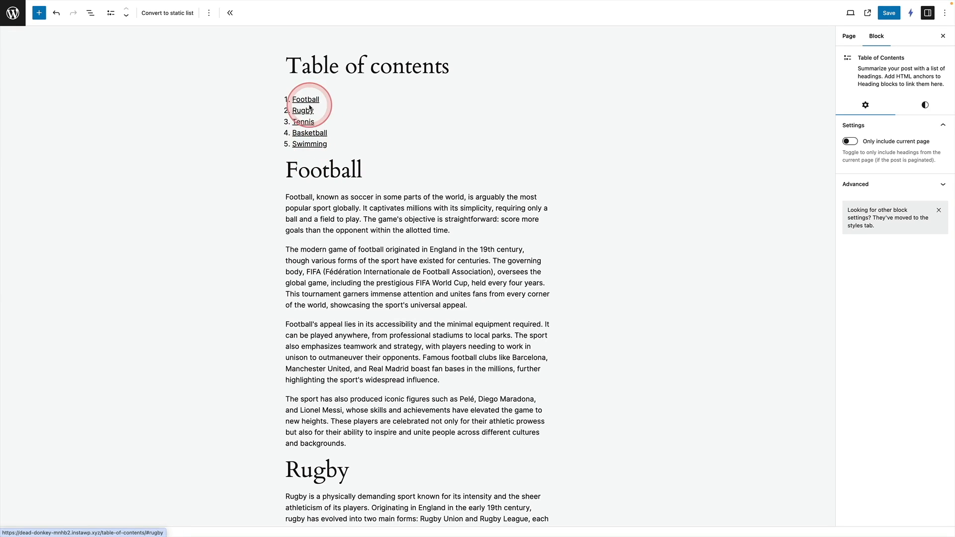
Give the Table of Contents block a green theme background with extra padding, preview it and reselect it.
{"action": "left_click", "coordinate": [924, 104]}
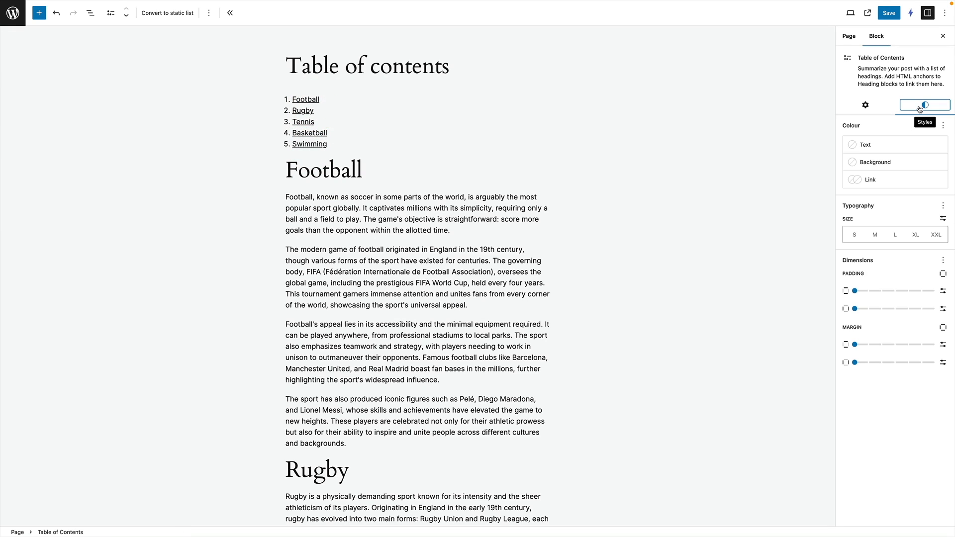
{"action": "left_click", "coordinate": [924, 104]}
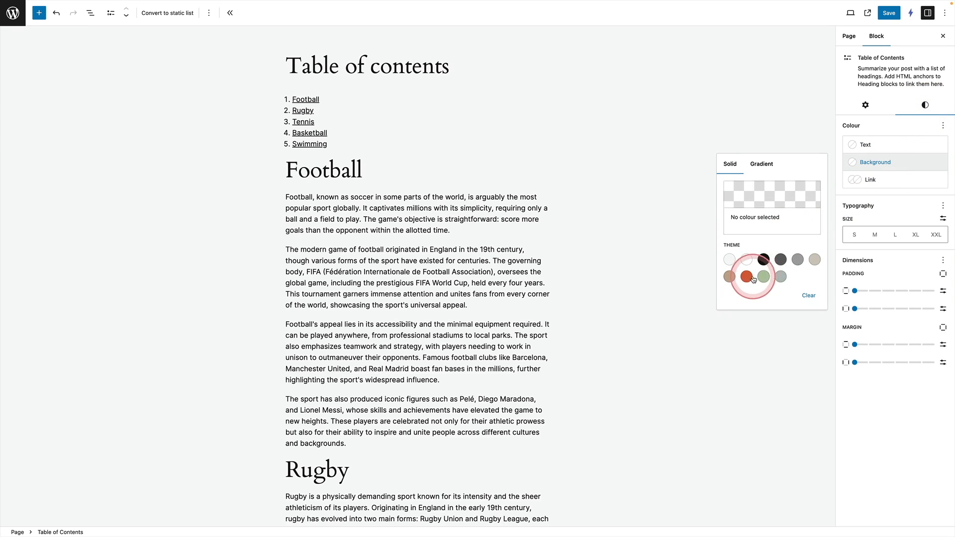
{"action": "left_click", "coordinate": [759, 276]}
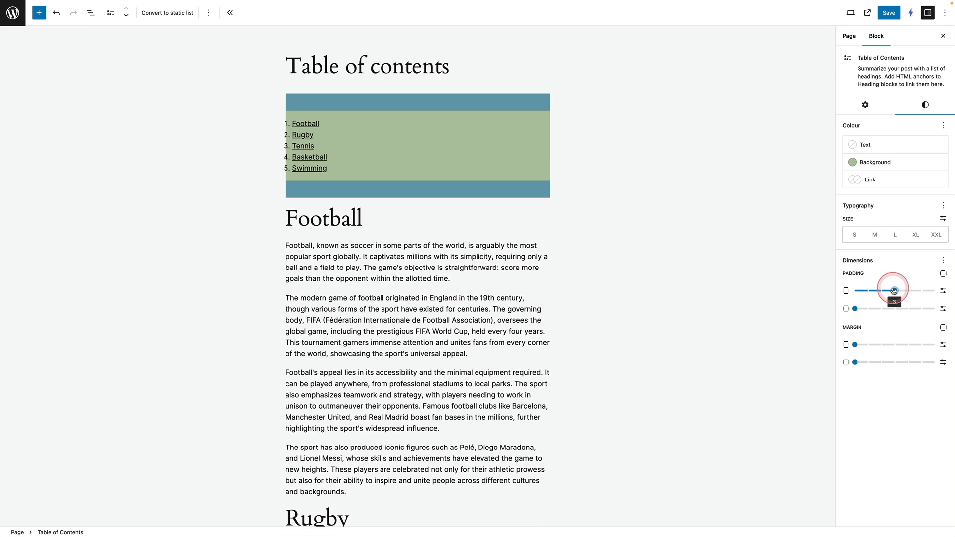
{"action": "left_click_drag", "start_coordinate": [893, 290], "coordinate": [903, 308]}
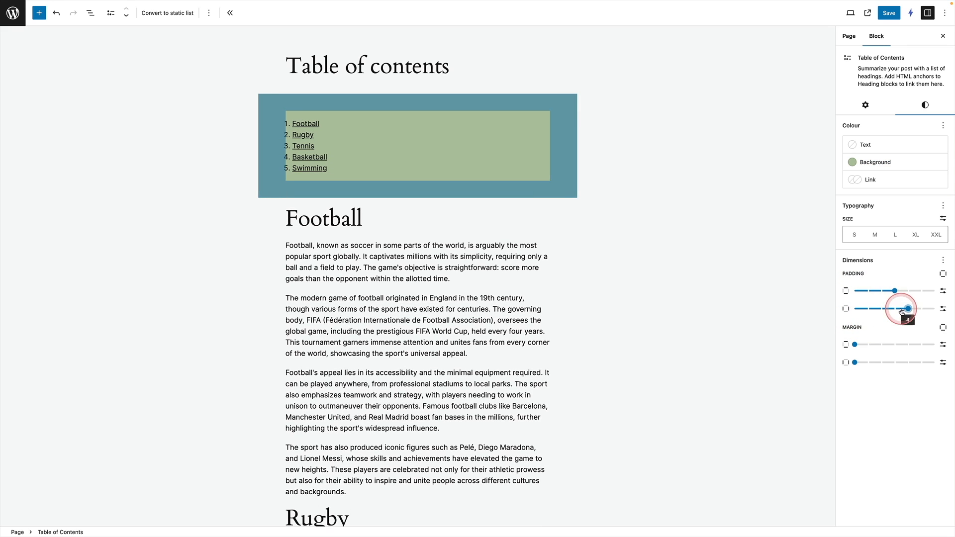
{"action": "left_click", "coordinate": [717, 289]}
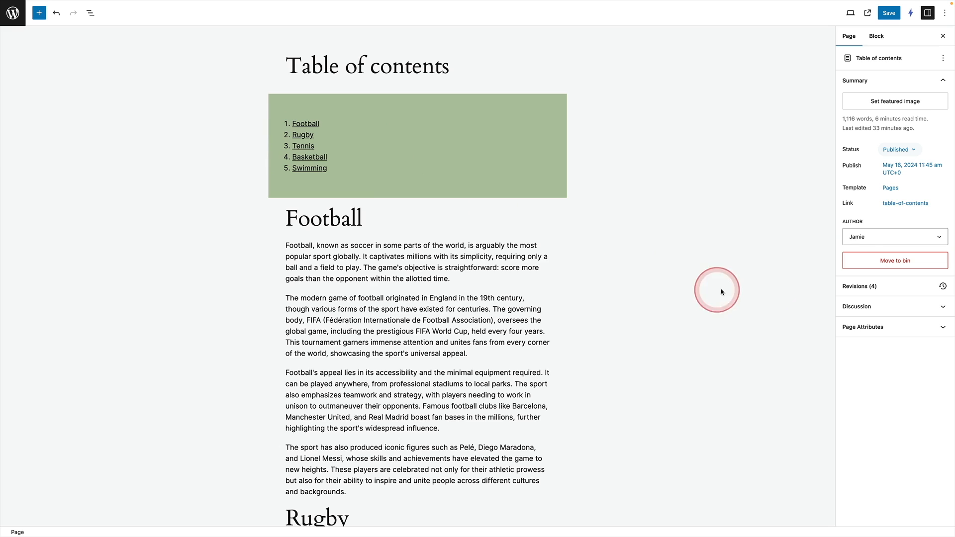
{"action": "mouse_move", "coordinate": [595, 160]}
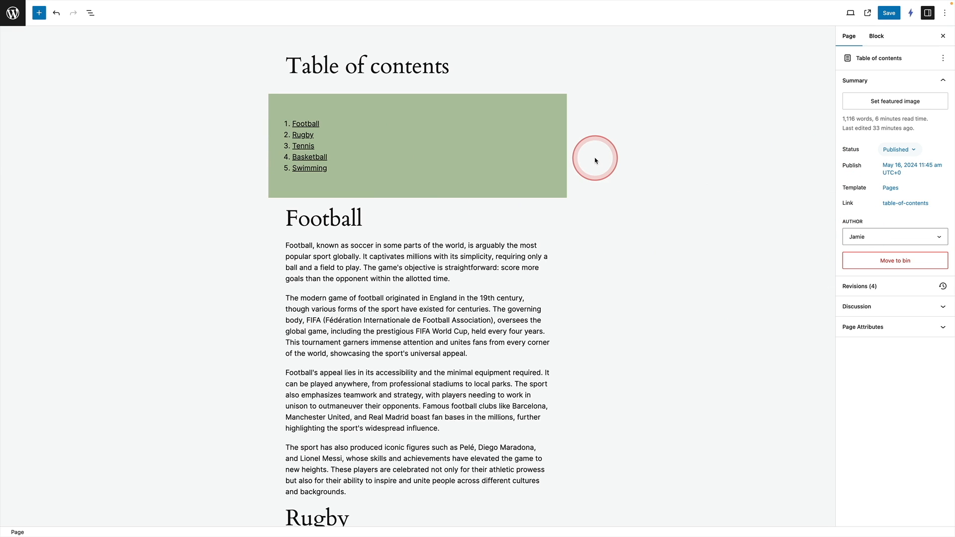
{"action": "left_click", "coordinate": [418, 147]}
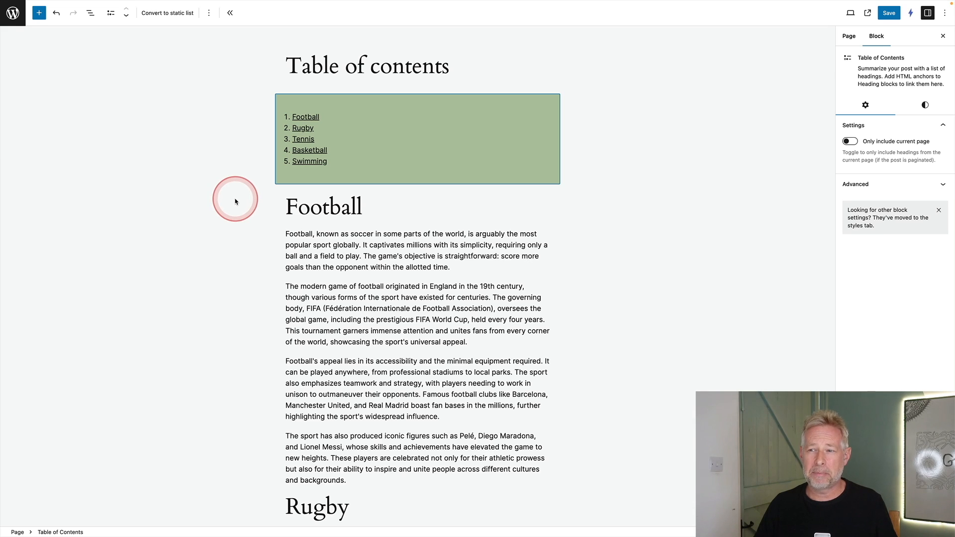
Save the styled block as a synced reusable pattern named toc.
{"action": "left_click", "coordinate": [209, 12]}
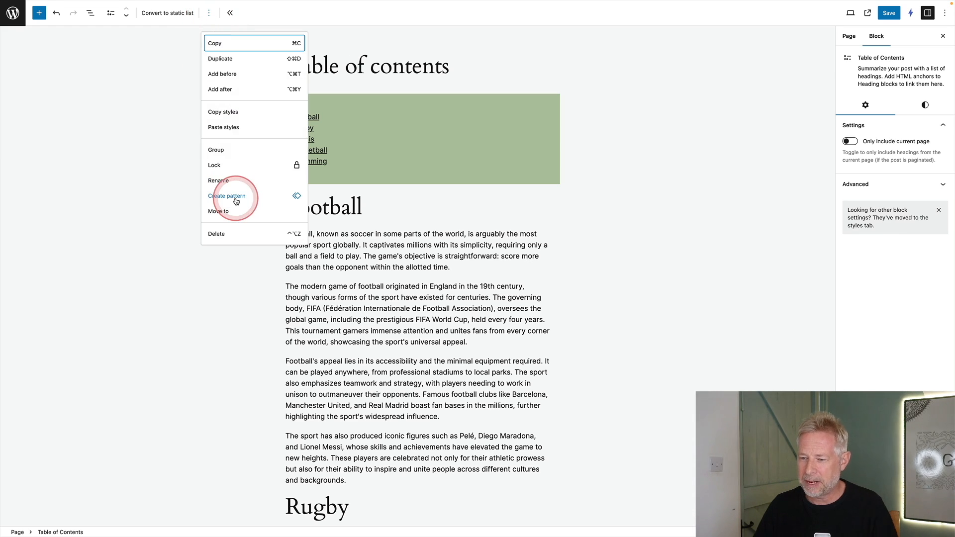
{"action": "left_click", "coordinate": [225, 196]}
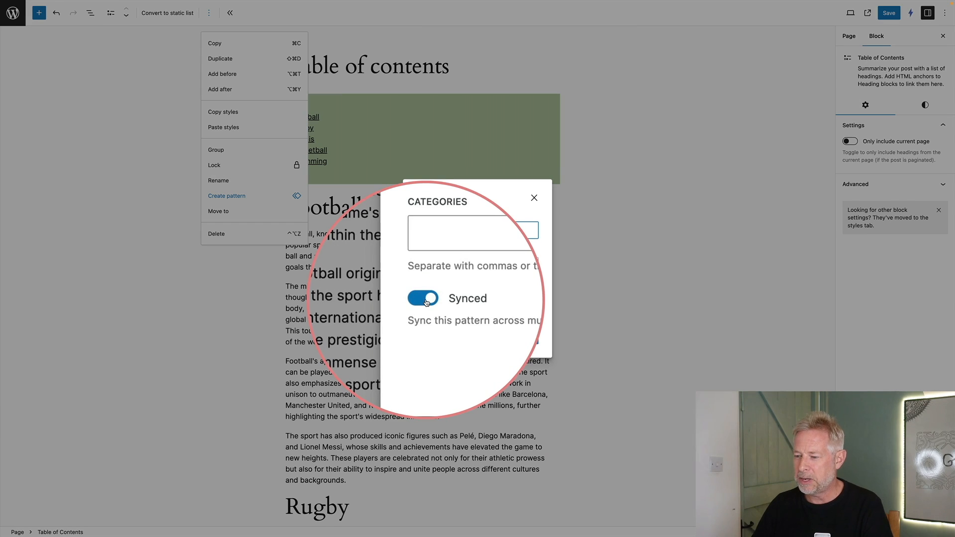
{"action": "type", "text": "toc"}
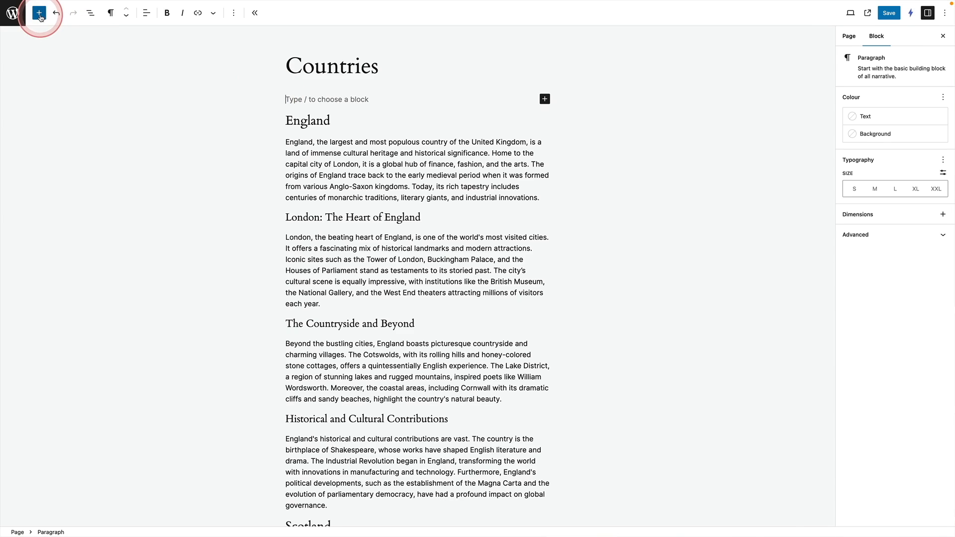
Insert the toc pattern from My patterns onto the Countries page and select it.
{"action": "left_click", "coordinate": [39, 12]}
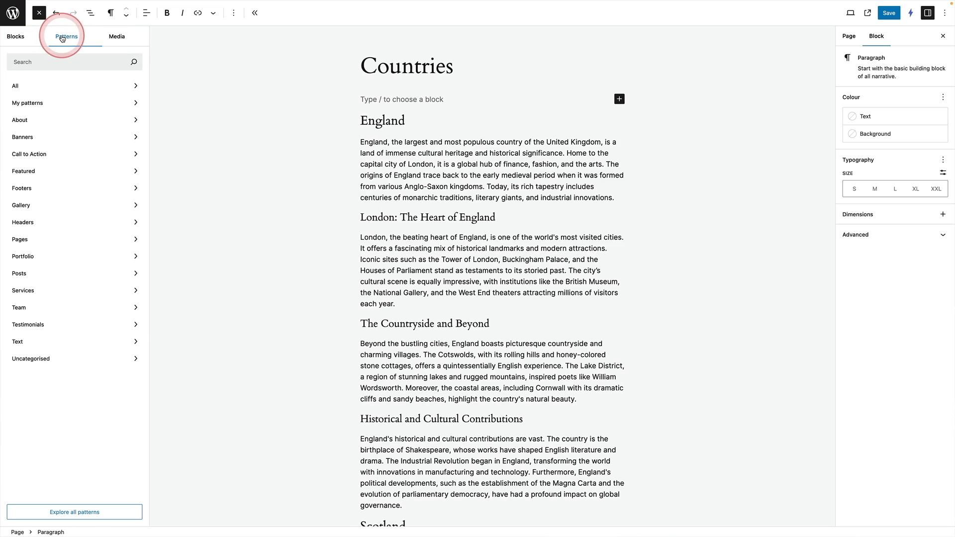
{"action": "left_click", "coordinate": [28, 102]}
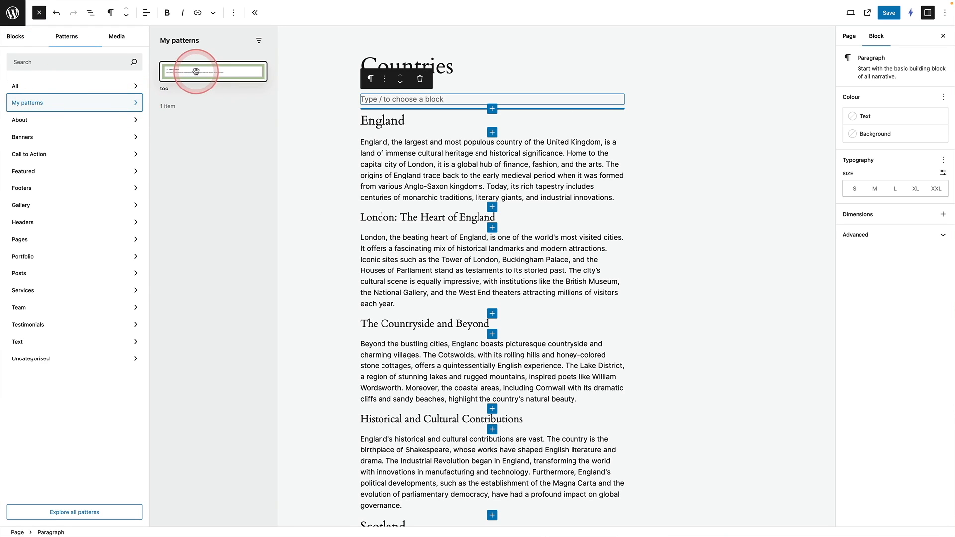
{"action": "left_click", "coordinate": [213, 71]}
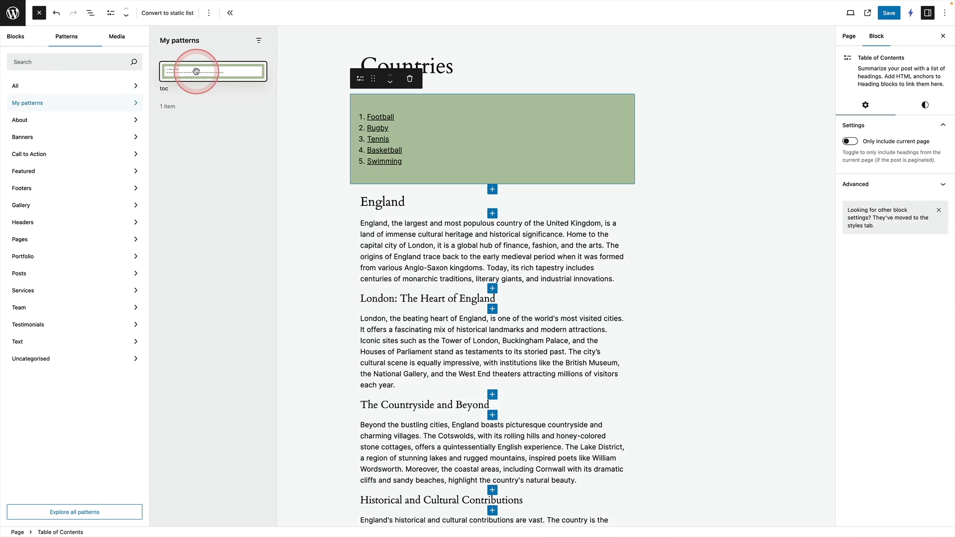
{"action": "left_click", "coordinate": [212, 71]}
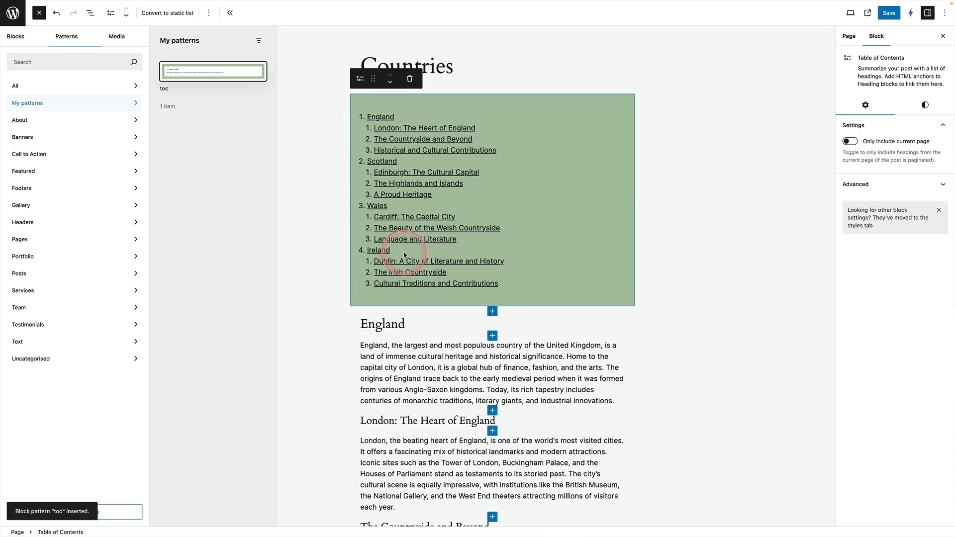